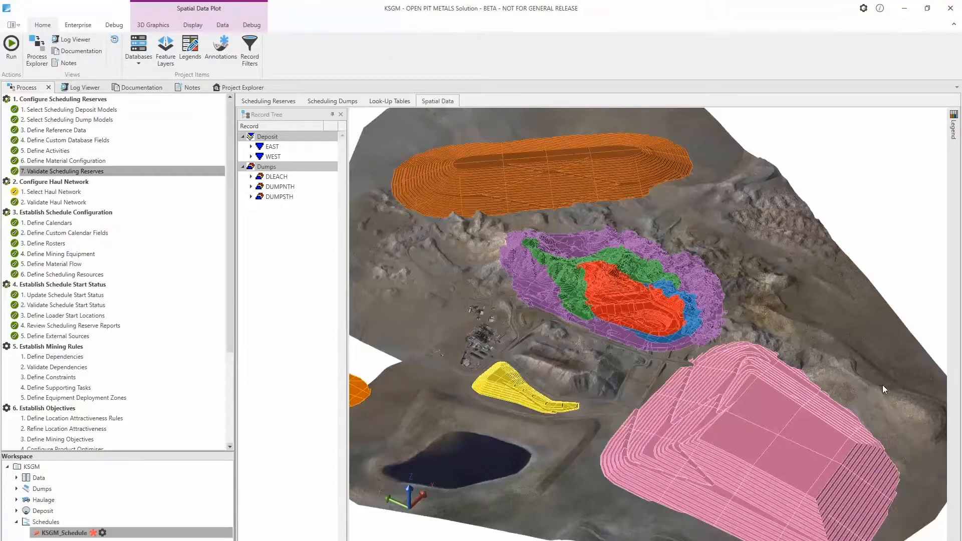
mouse_move(827, 356)
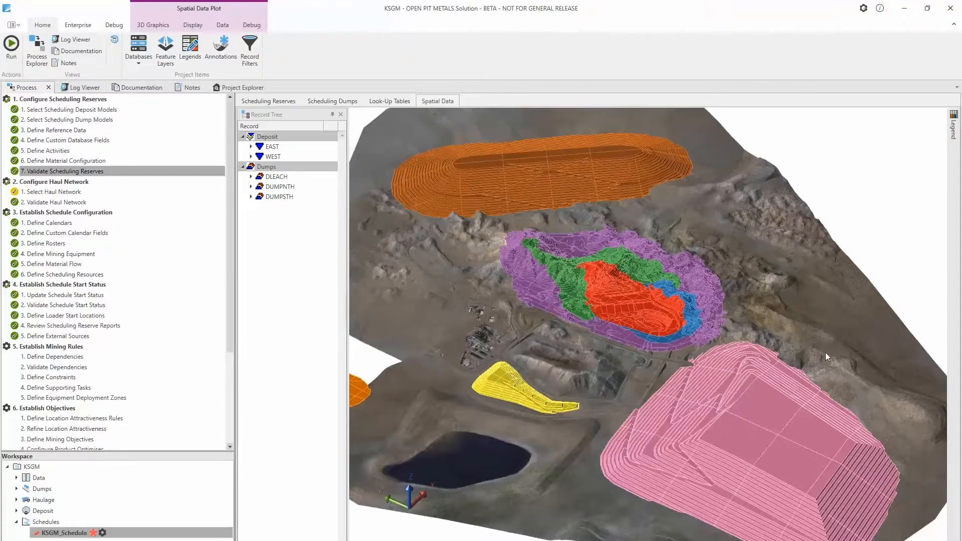
mouse_move(425, 178)
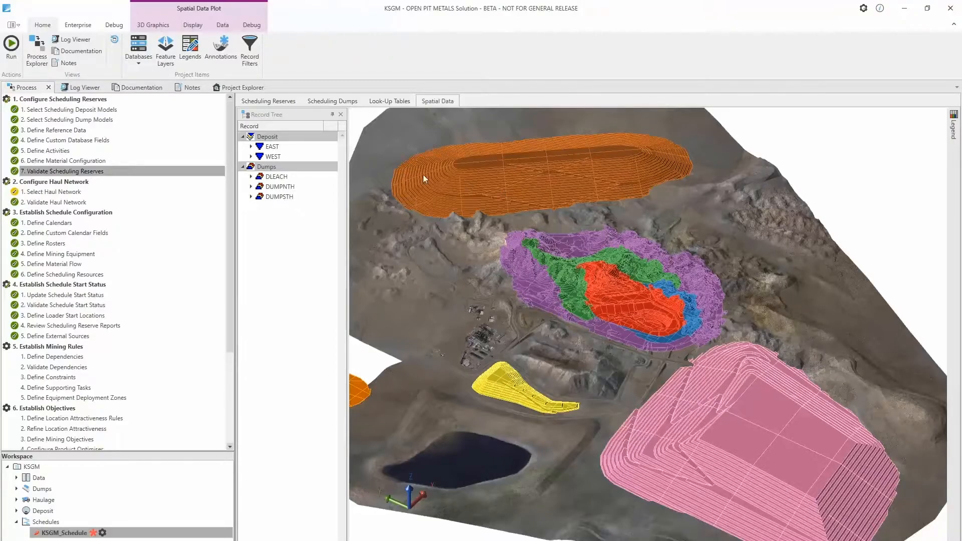
Show the 3D Graphics Display tab with its Record Filters options
click(192, 24)
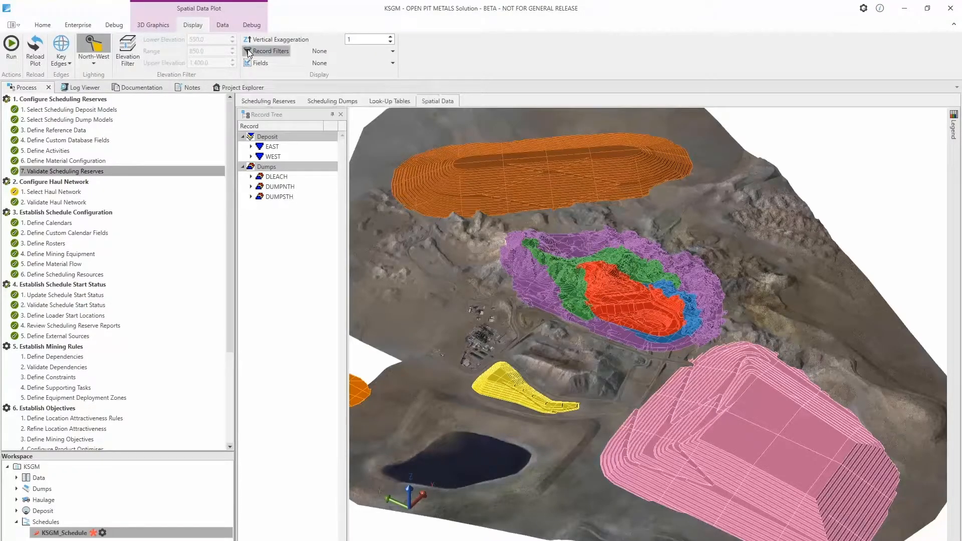
In the Record Filter Editor, create a filter named 'Grade' including an EAST pushback
click(270, 51)
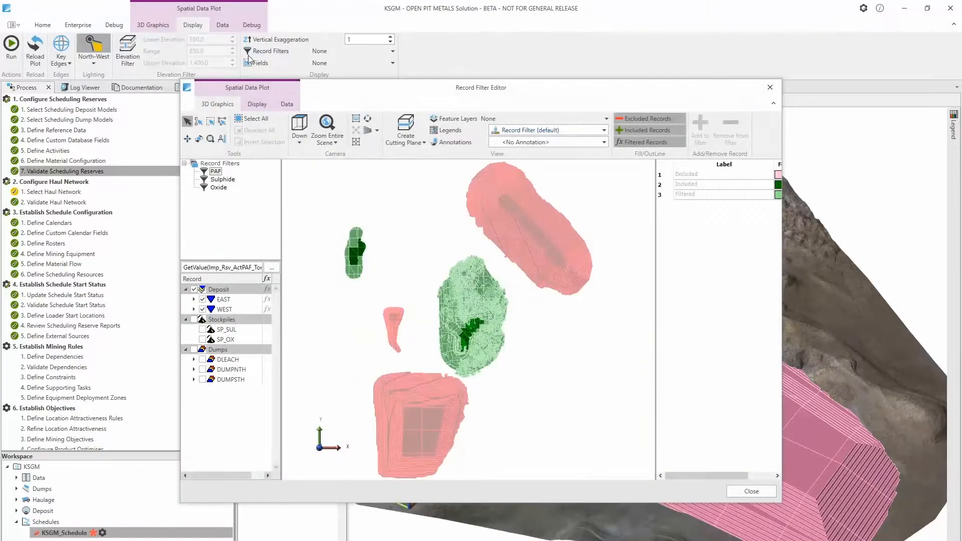
right_click(219, 163)
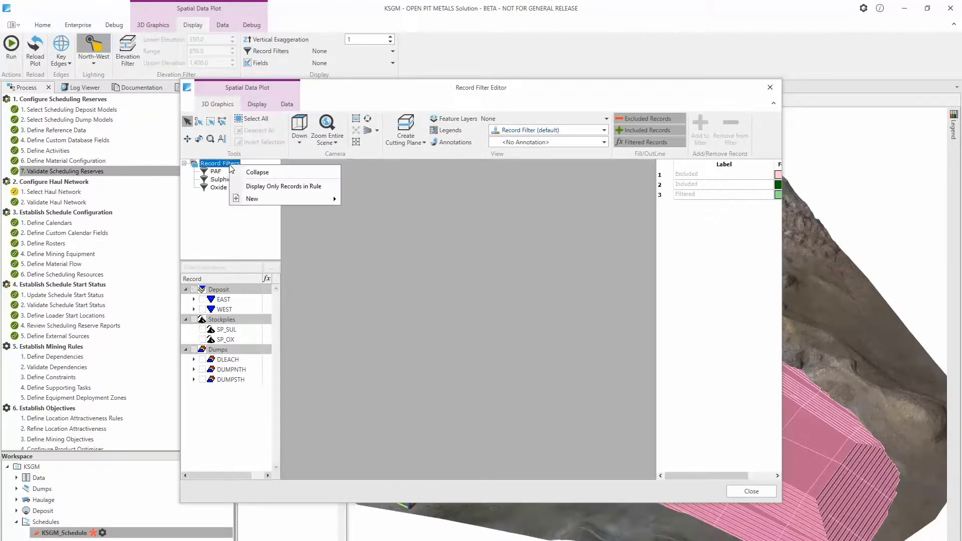
click(251, 199)
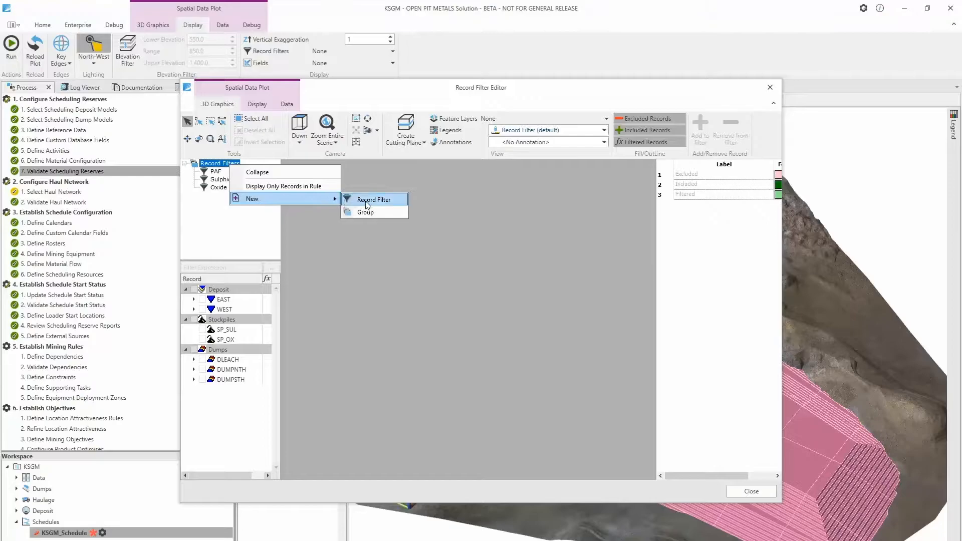
click(374, 199)
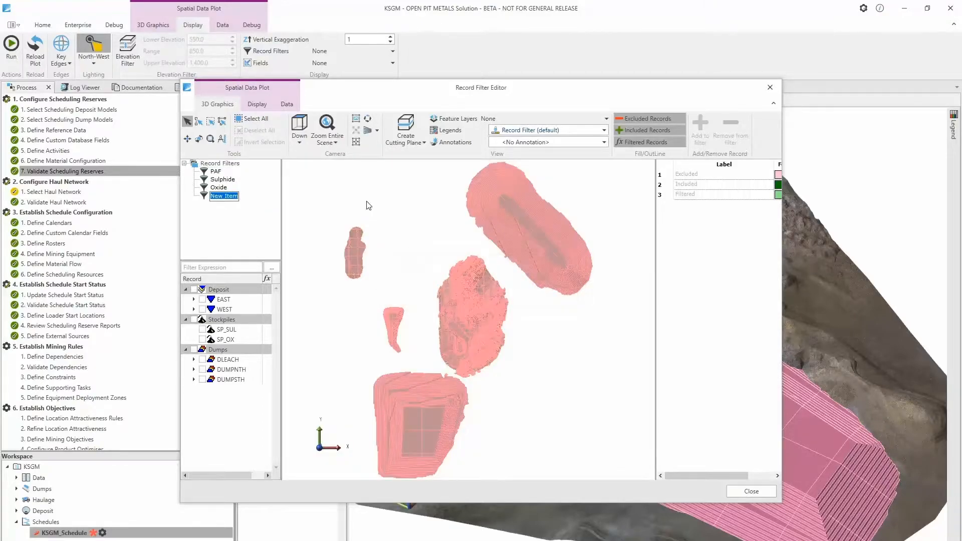
text(Grade)
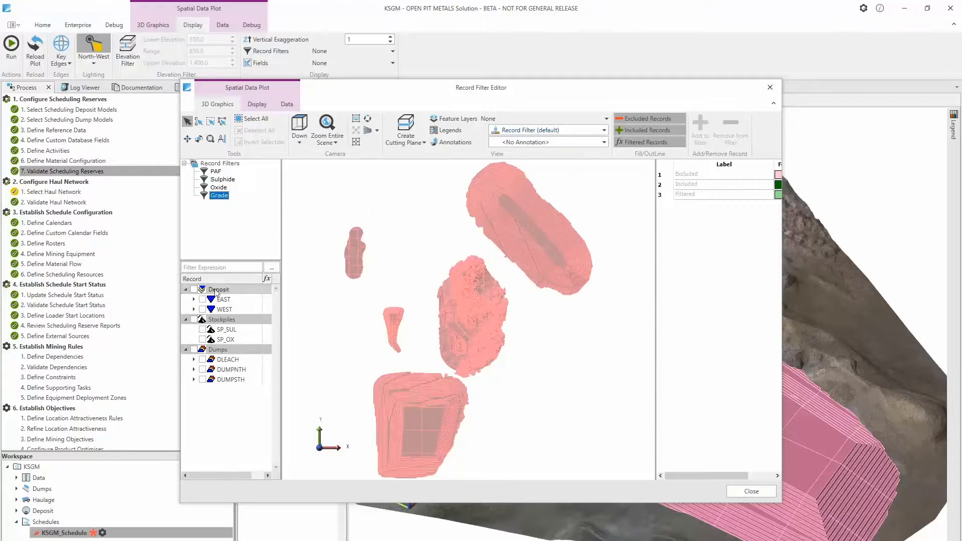
click(194, 299)
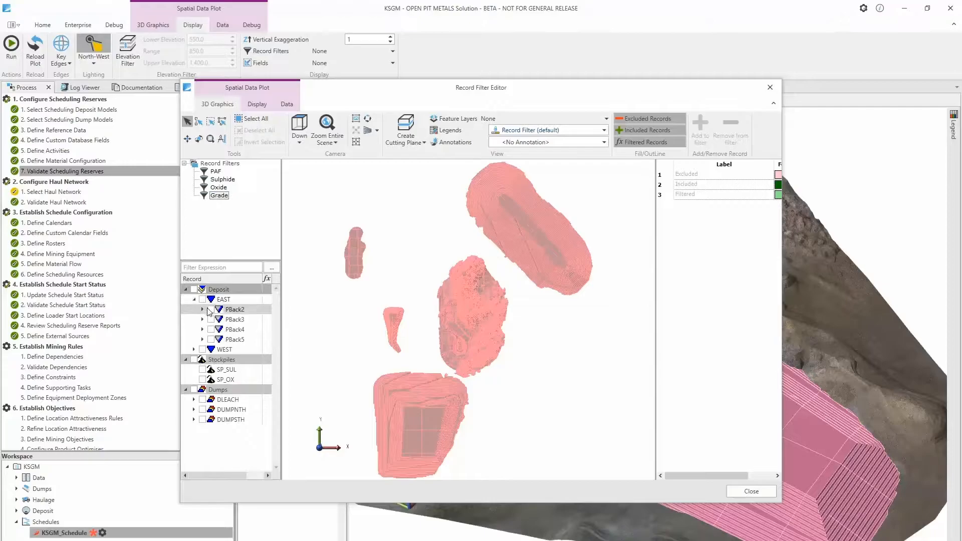
click(212, 319)
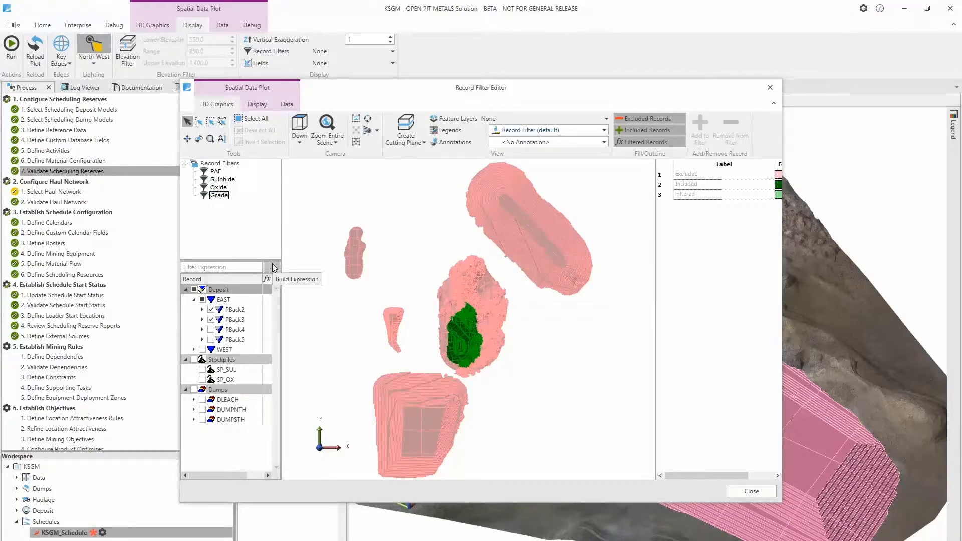
Give the Grade filter the expression TotalMaterial_Au > 0.4
click(297, 279)
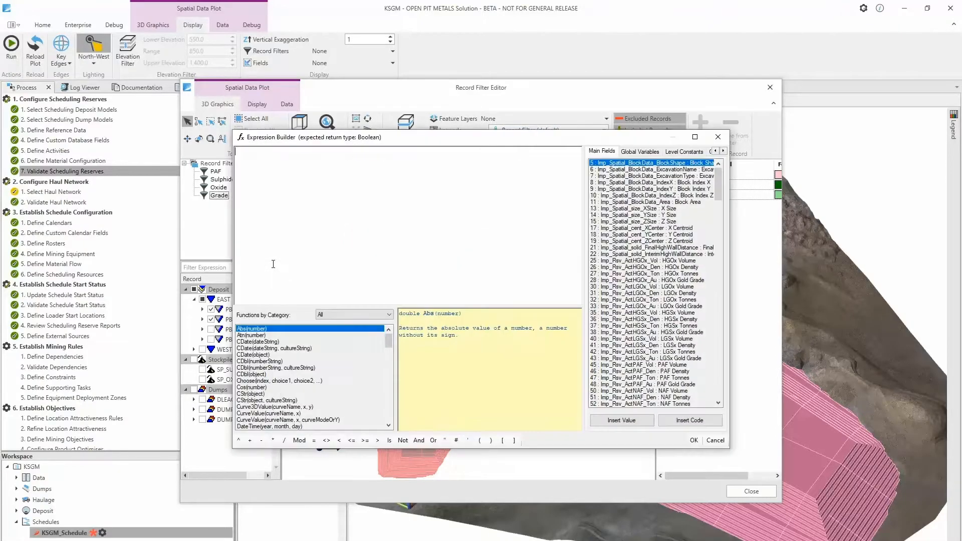
scroll(down, 3)
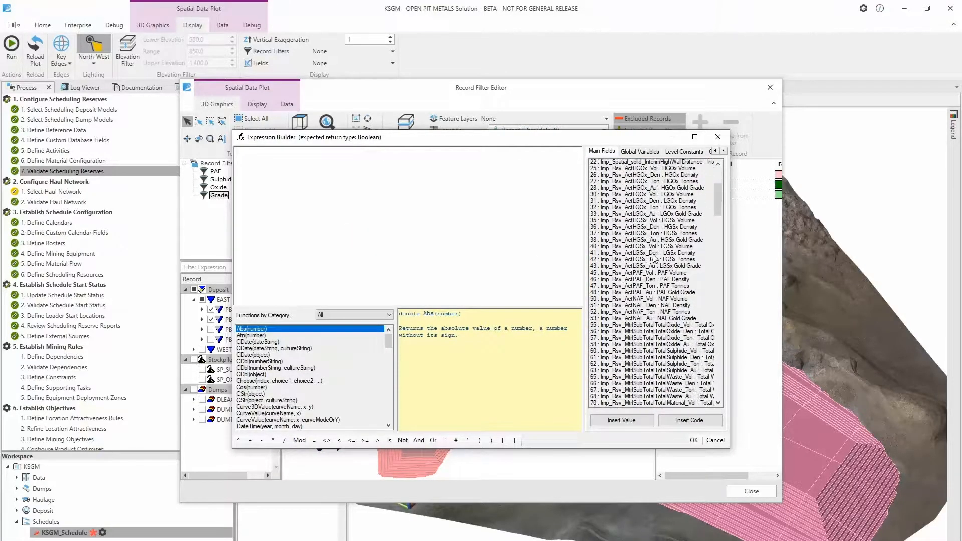
scroll(down, 3)
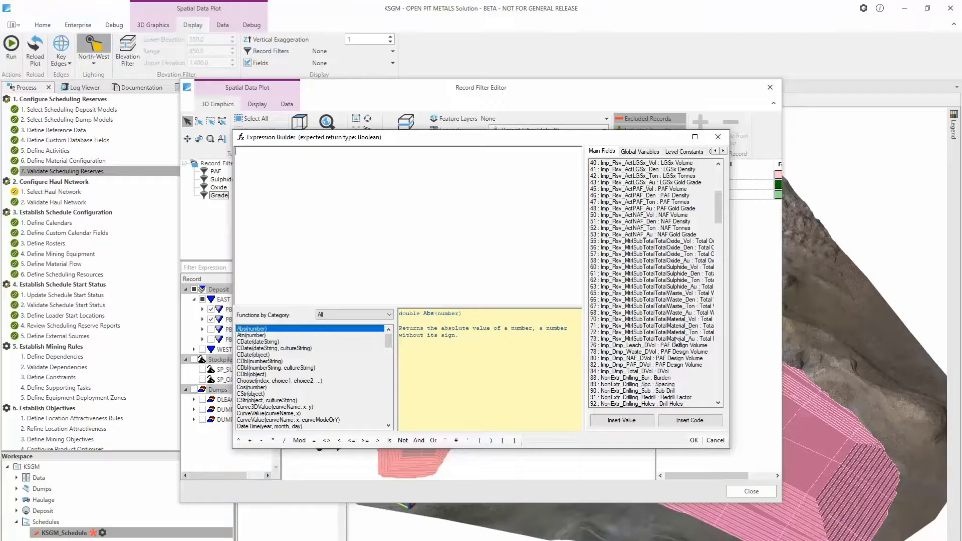
double_click(651, 338)
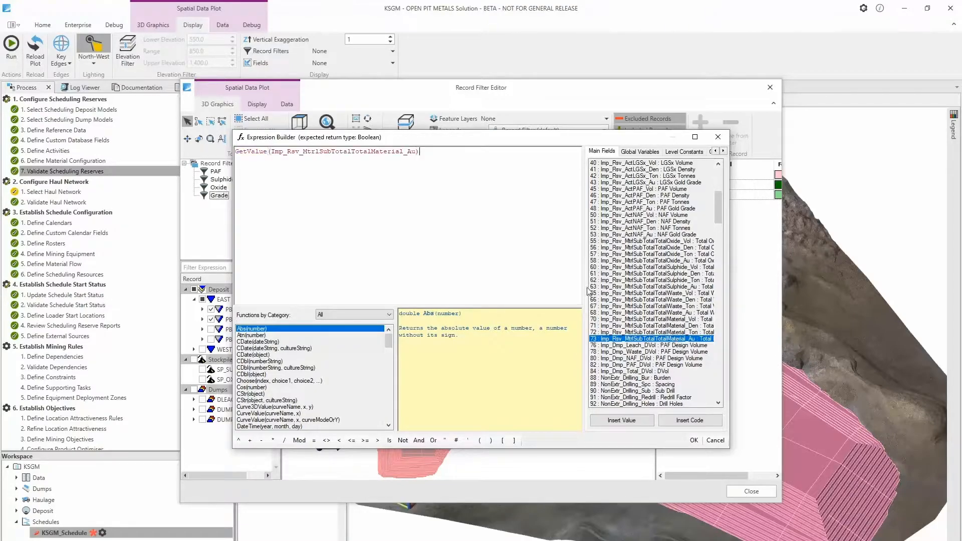
text(>)
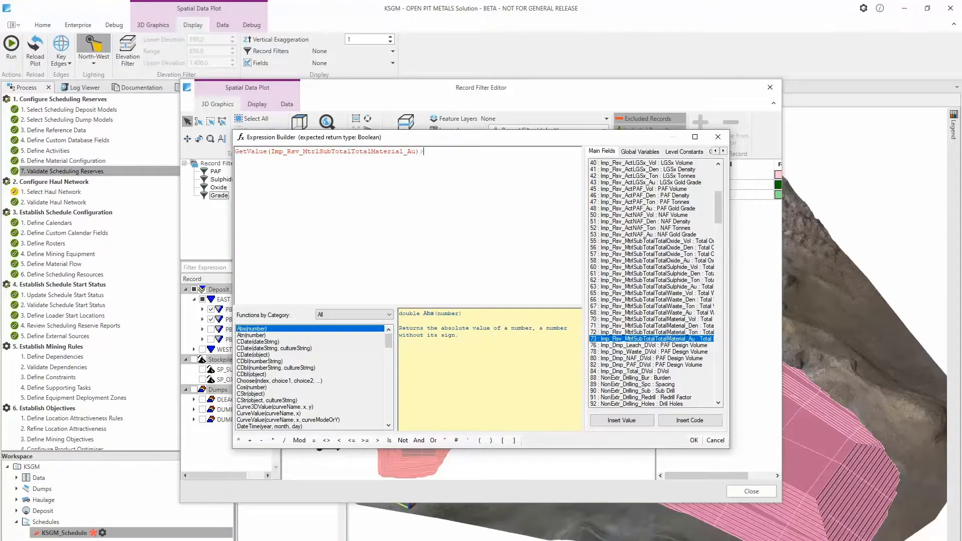
text(0.)
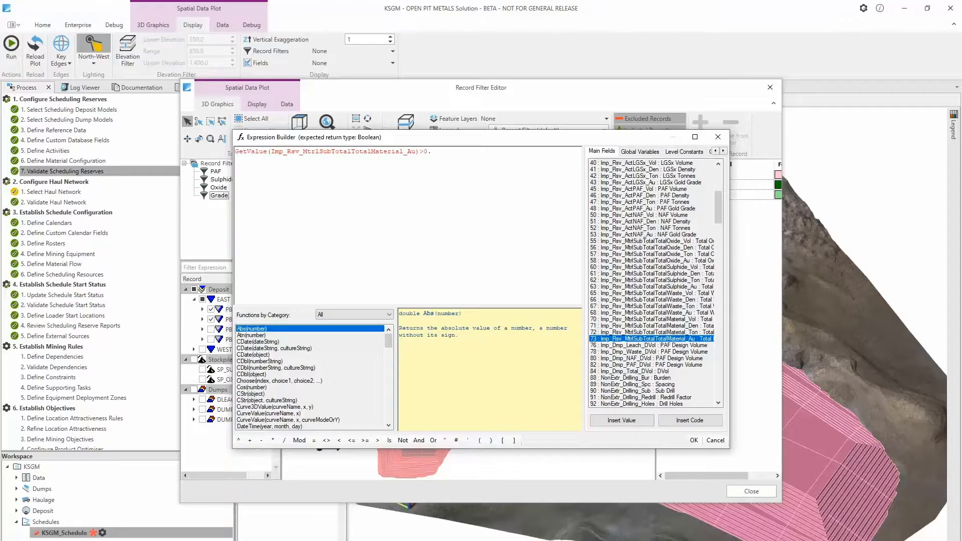
text(4)
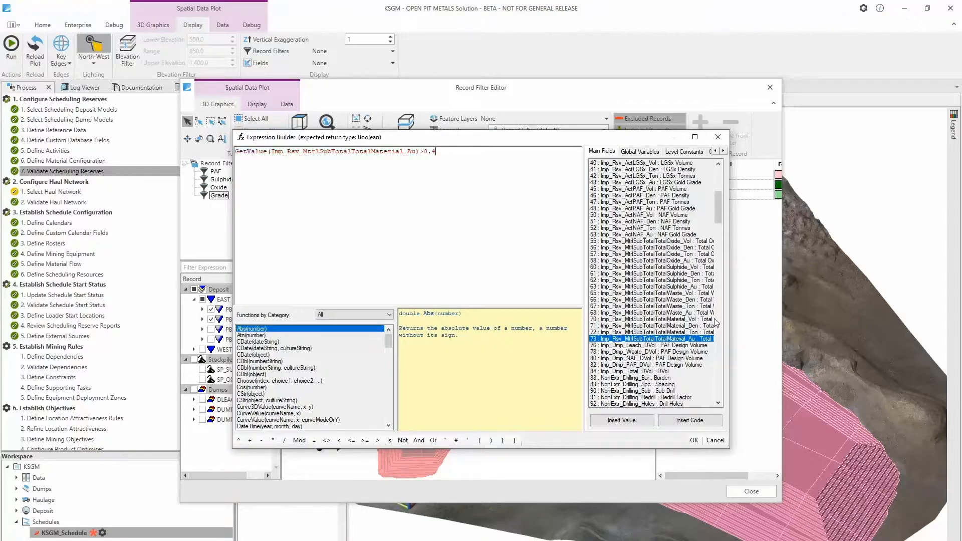
click(693, 440)
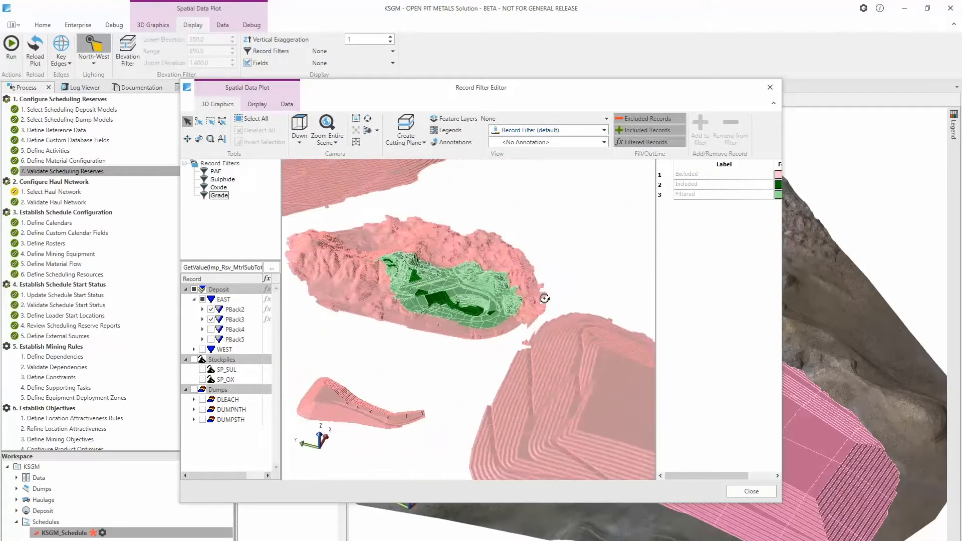
mouse_move(649, 121)
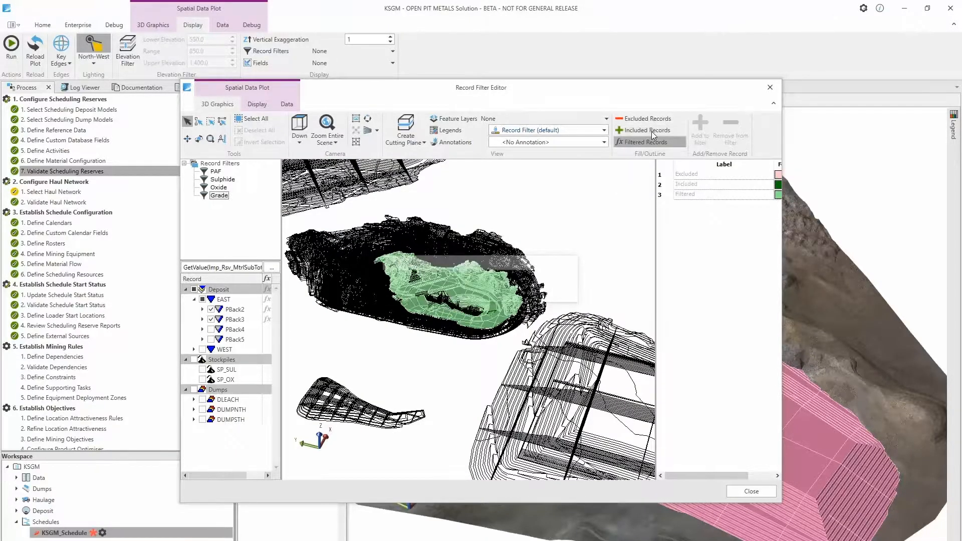
Switch excluded records in the filter preview to outline-only display
click(620, 130)
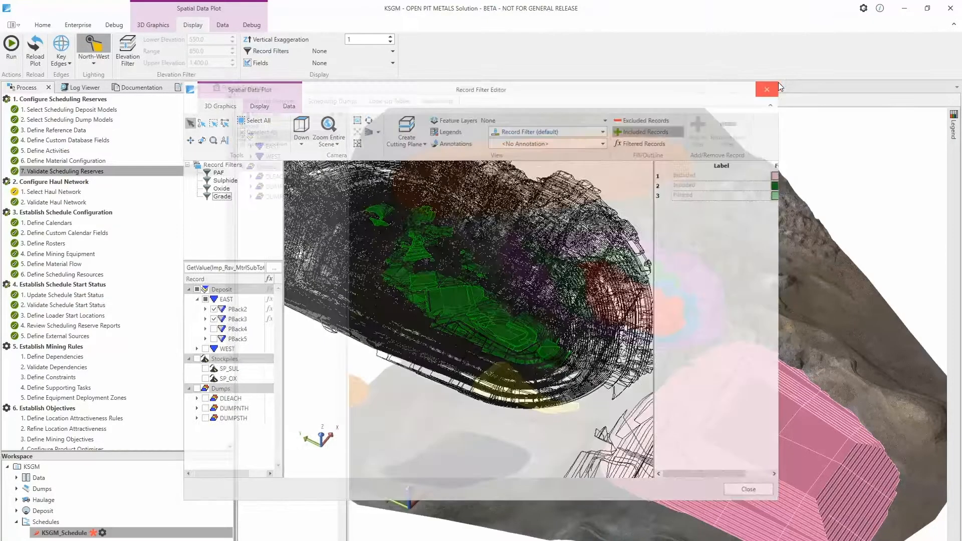
Close the editor and cycle the plot's record filter through Grade, Oxide, PAF, ending on Grade
click(350, 51)
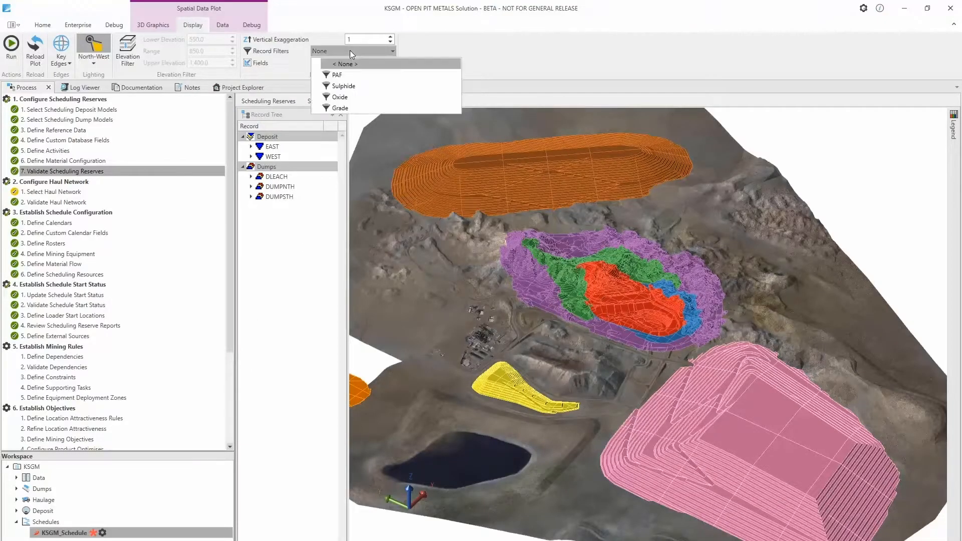
mouse_move(340, 109)
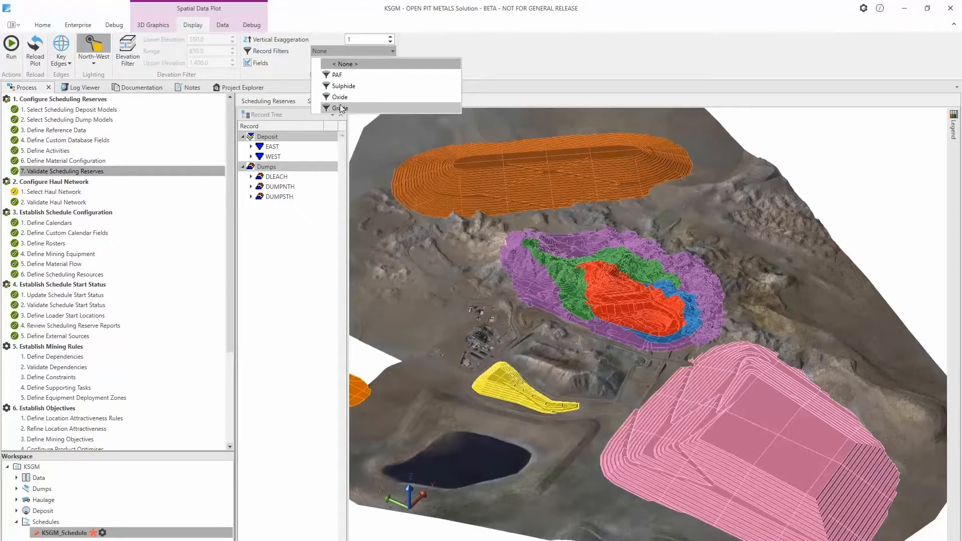
click(338, 108)
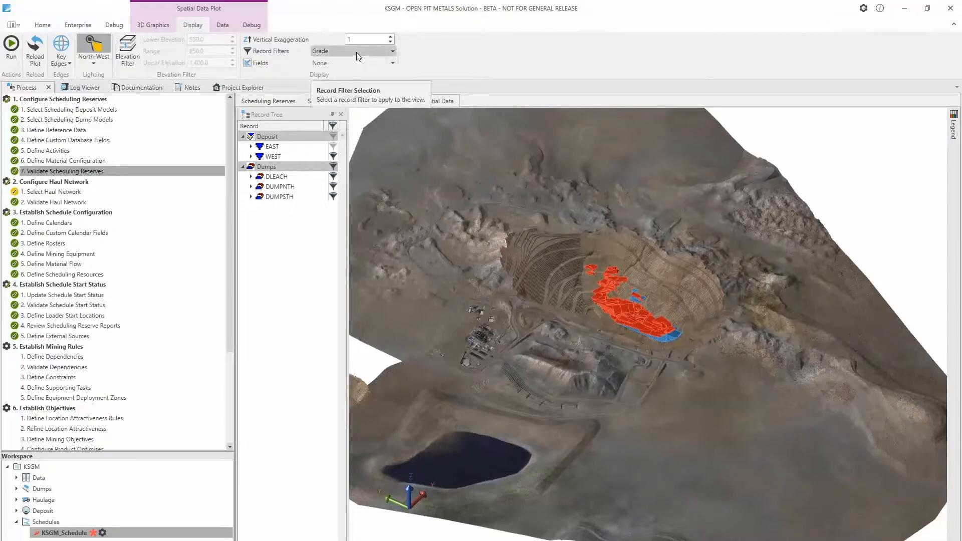
click(389, 51)
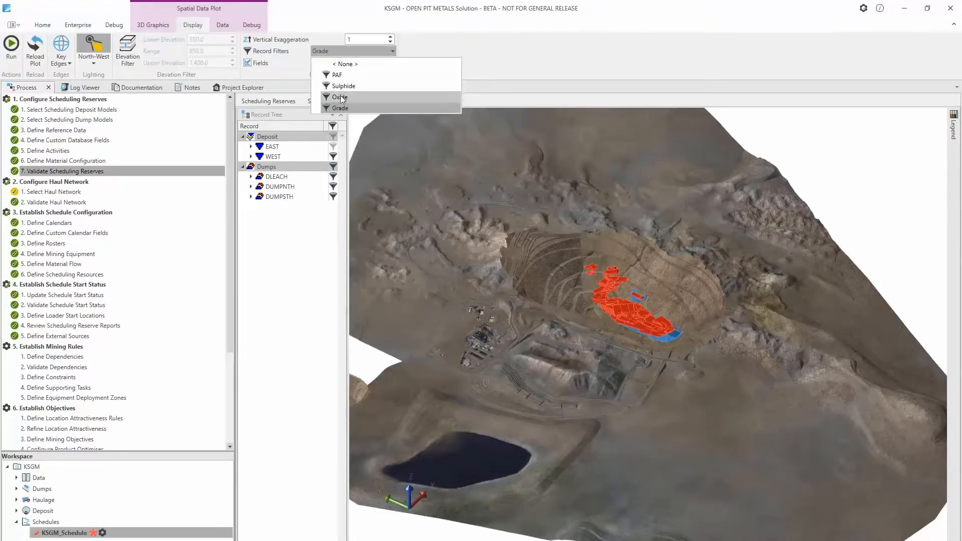
click(340, 97)
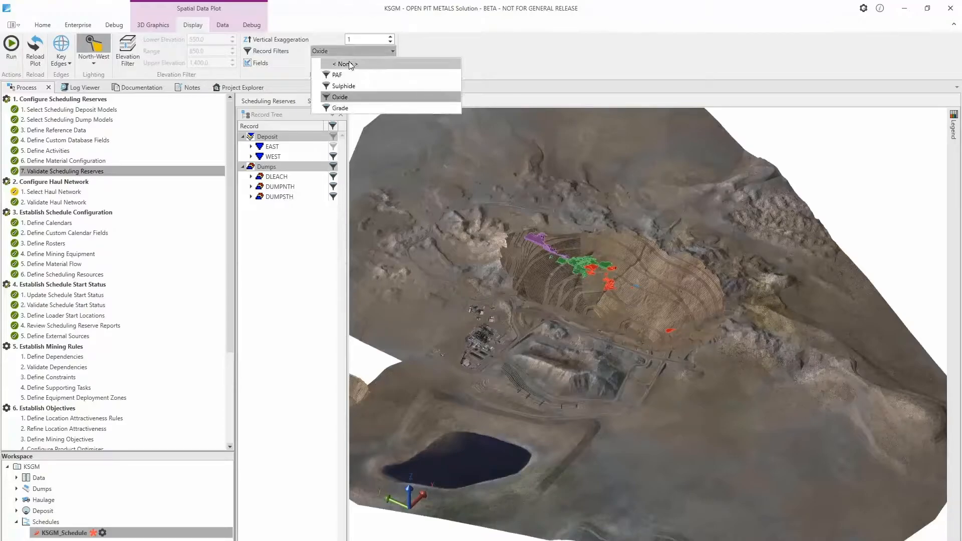
click(341, 85)
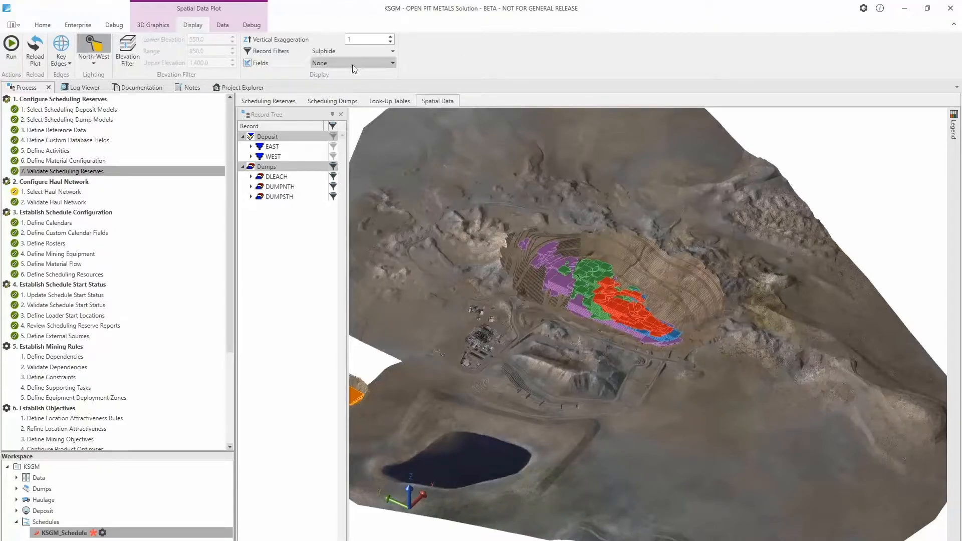
click(352, 51)
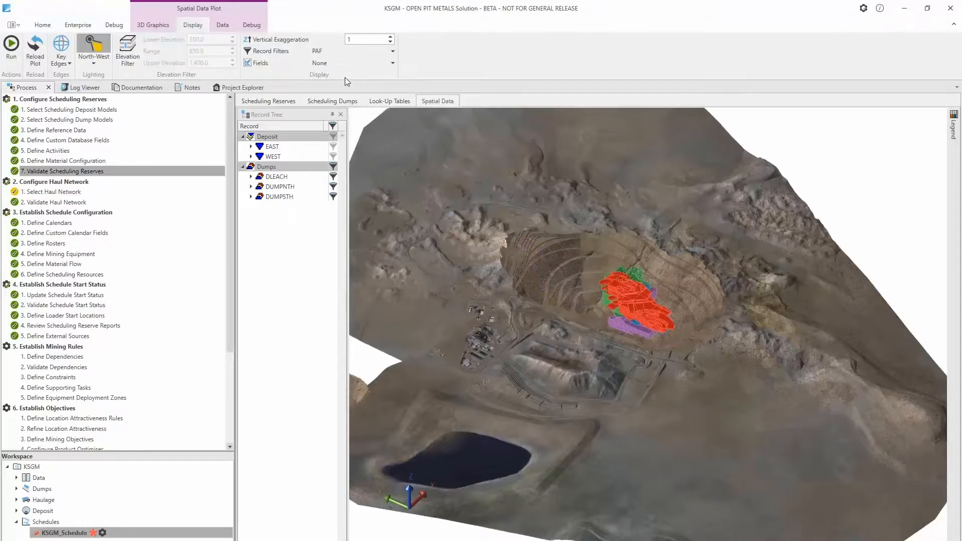
click(389, 51)
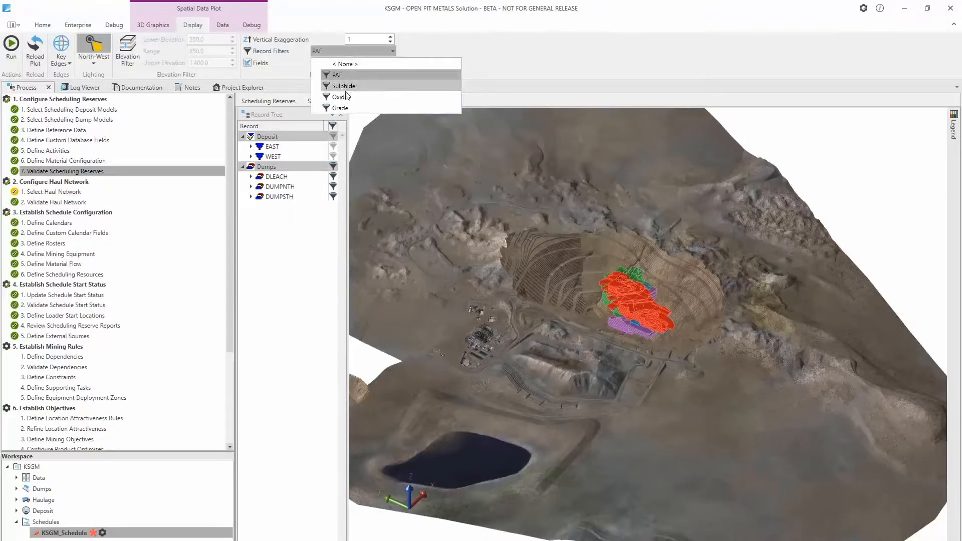
click(341, 108)
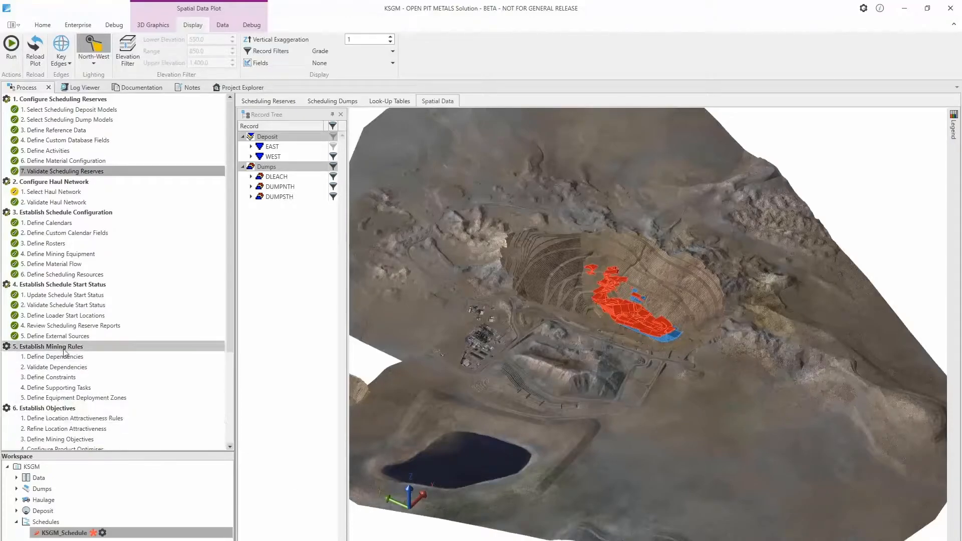
Open Vertical Progression Rules from Define Dependencies and uncheck the Deposit successors
right_click(54, 356)
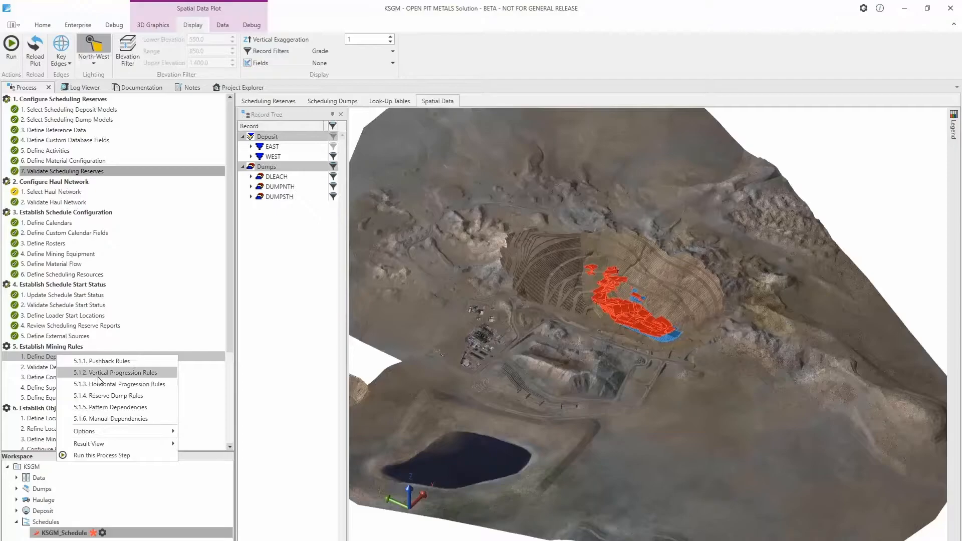
click(117, 373)
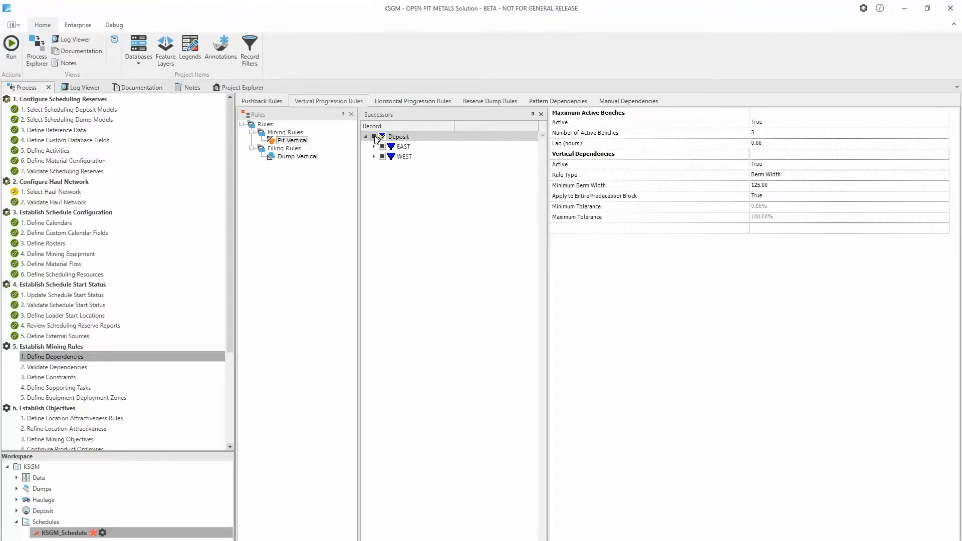
click(381, 137)
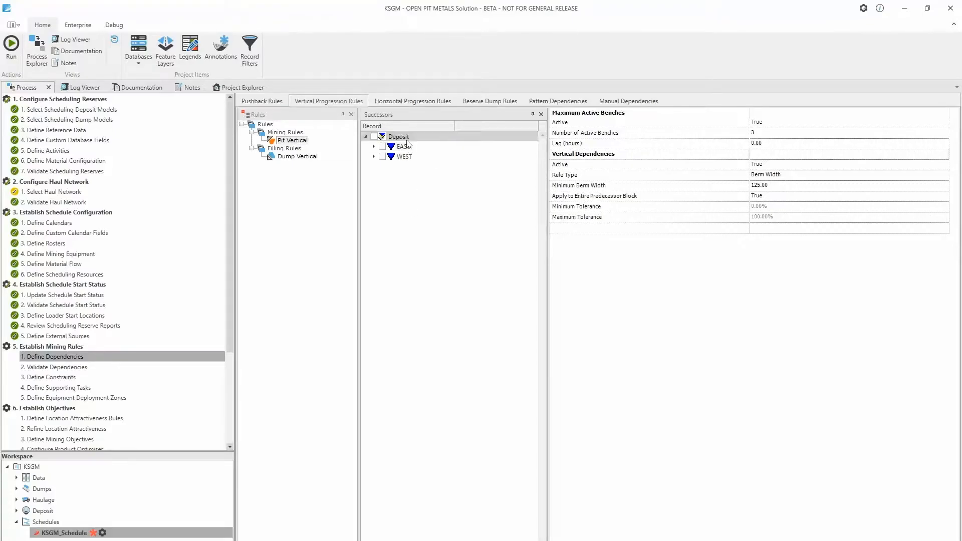
Select Deposit successor records using the existing PAF record filter
right_click(398, 136)
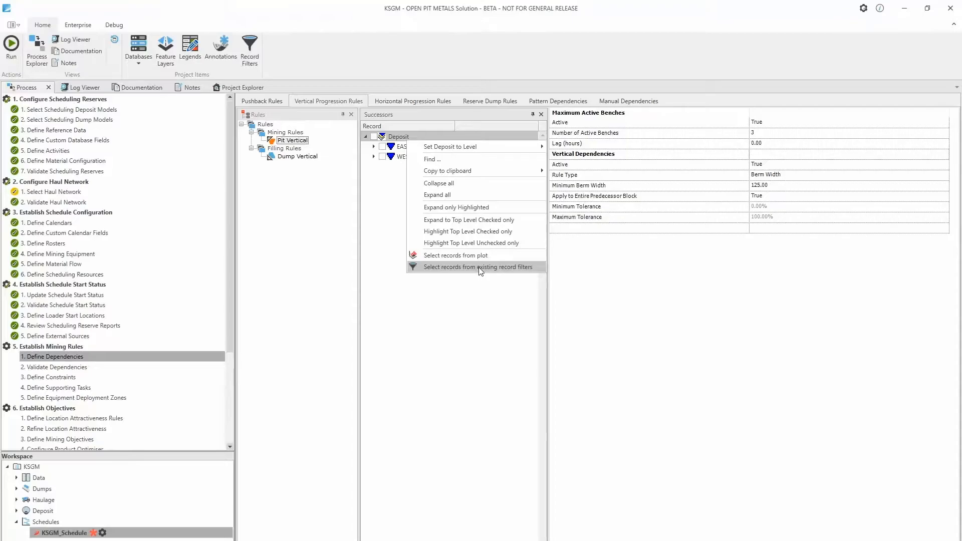
click(476, 267)
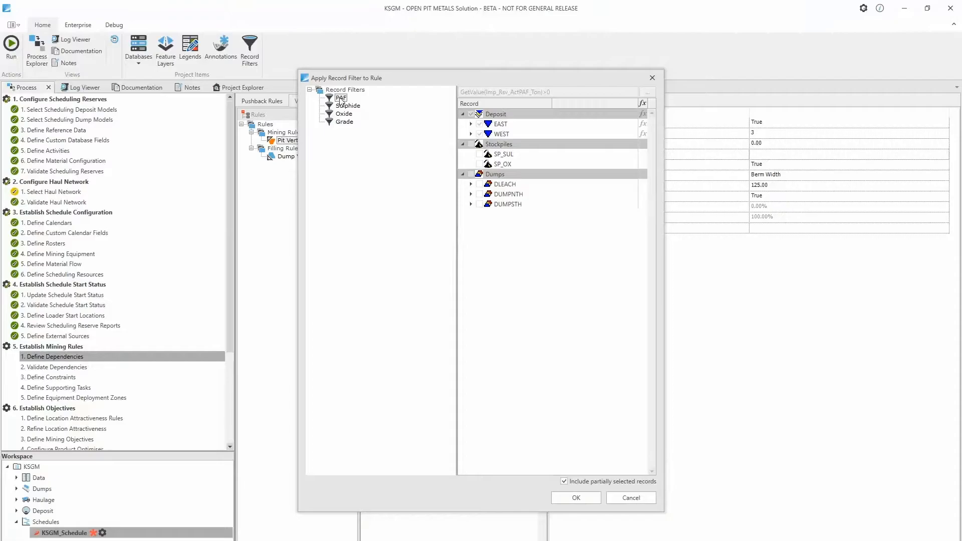
click(342, 97)
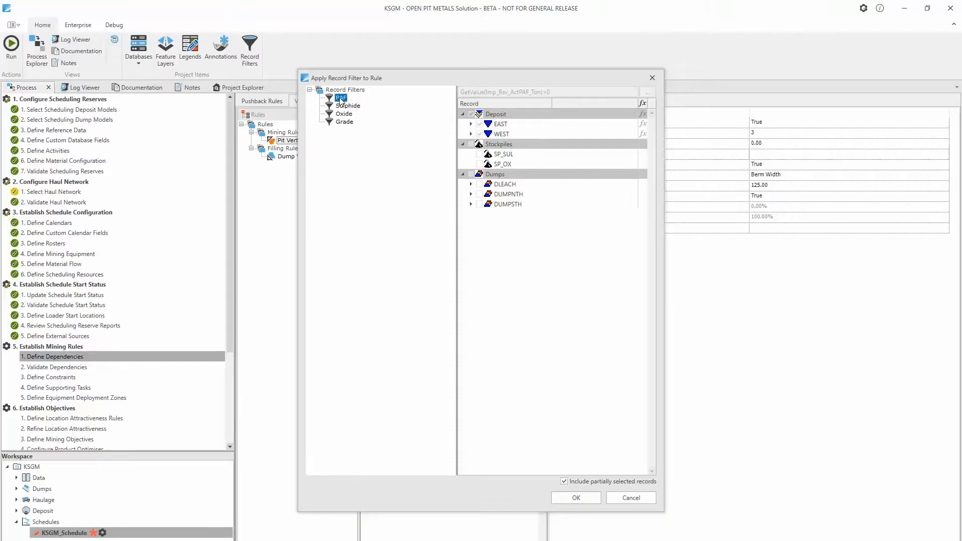
mouse_move(387, 209)
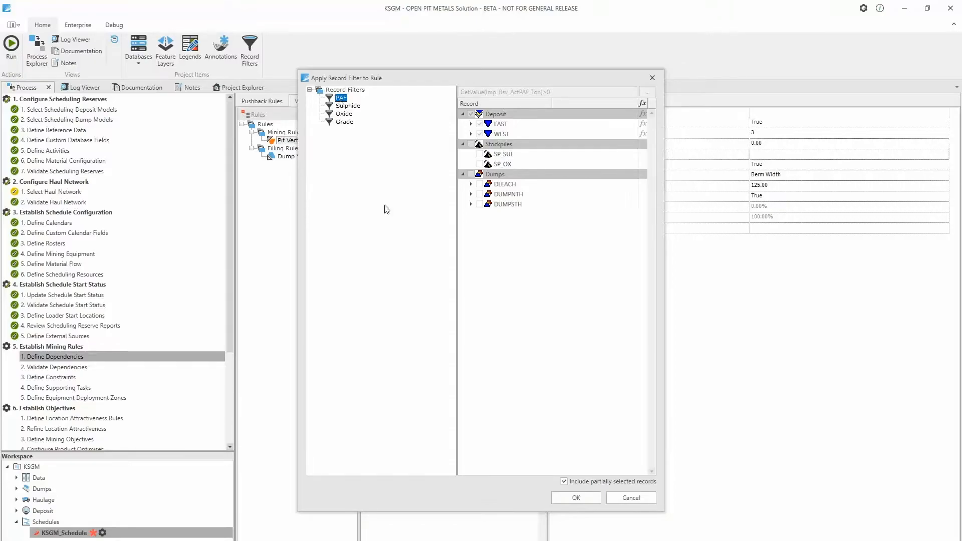
mouse_move(492, 398)
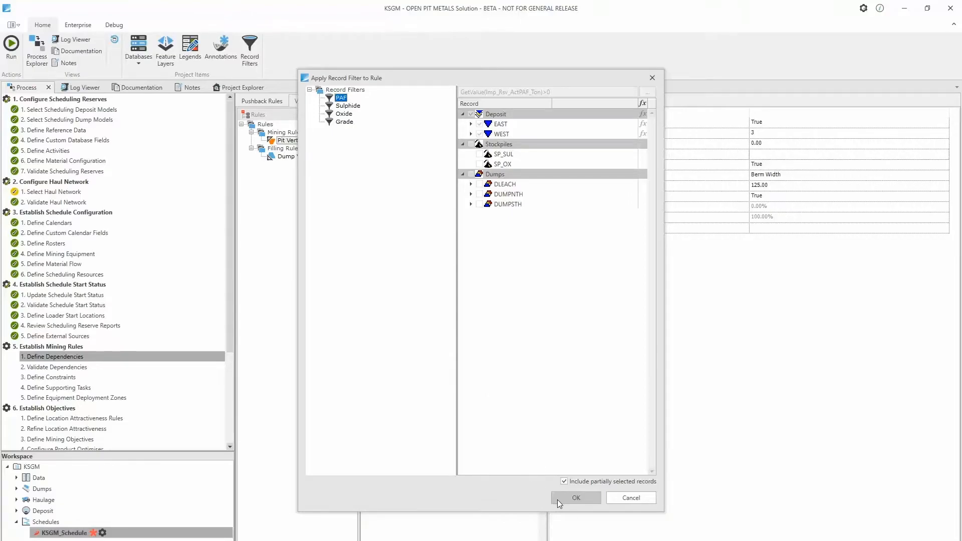
click(575, 498)
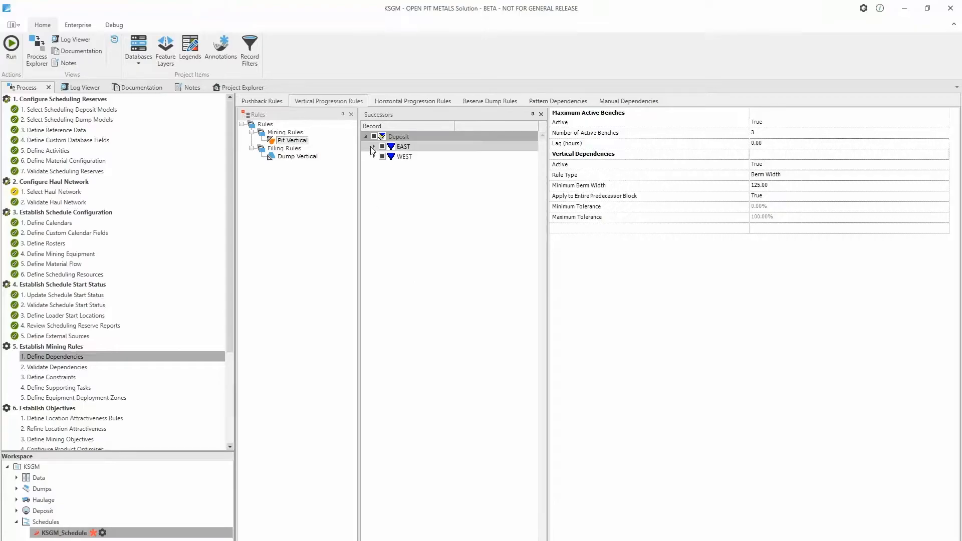
Expand EAST and reapply the PAF filter with partially selected records excluded
click(373, 146)
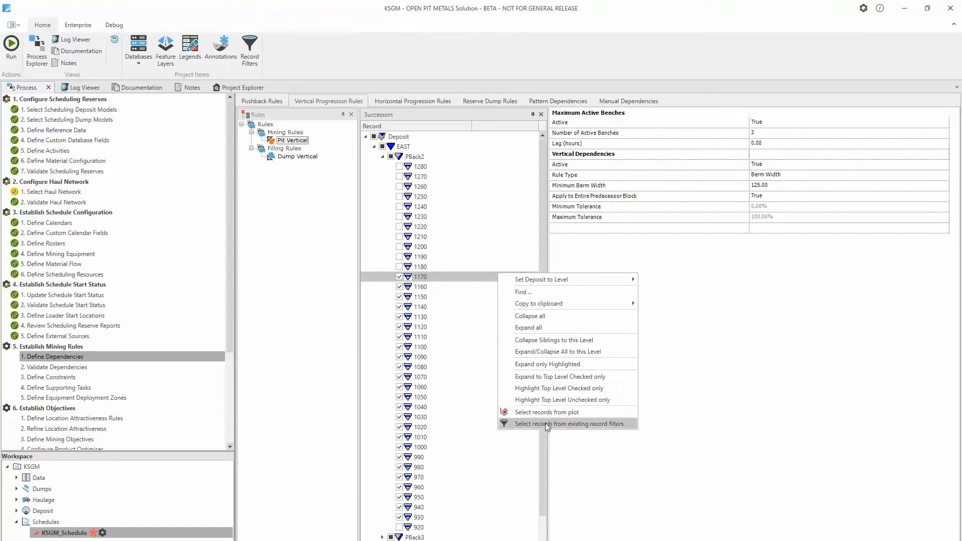
click(558, 424)
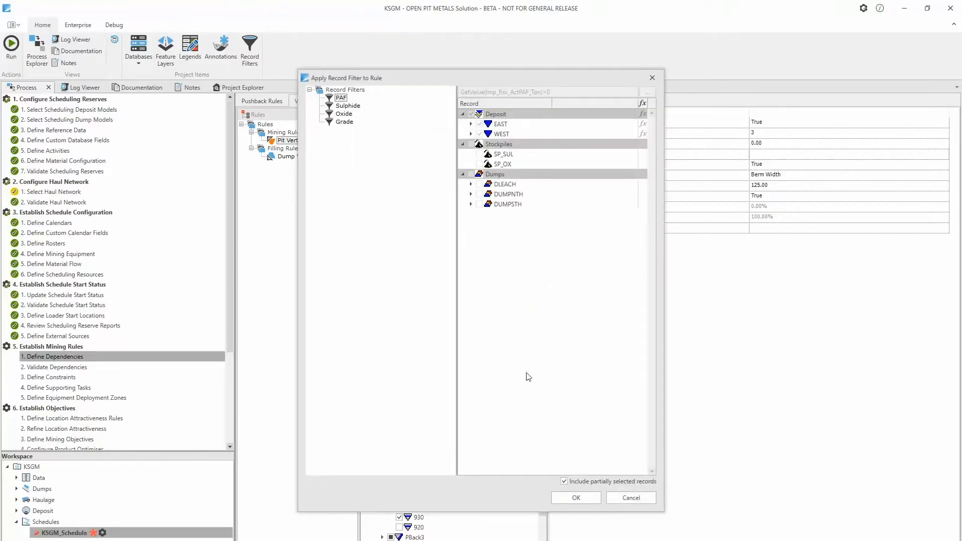
mouse_move(352, 102)
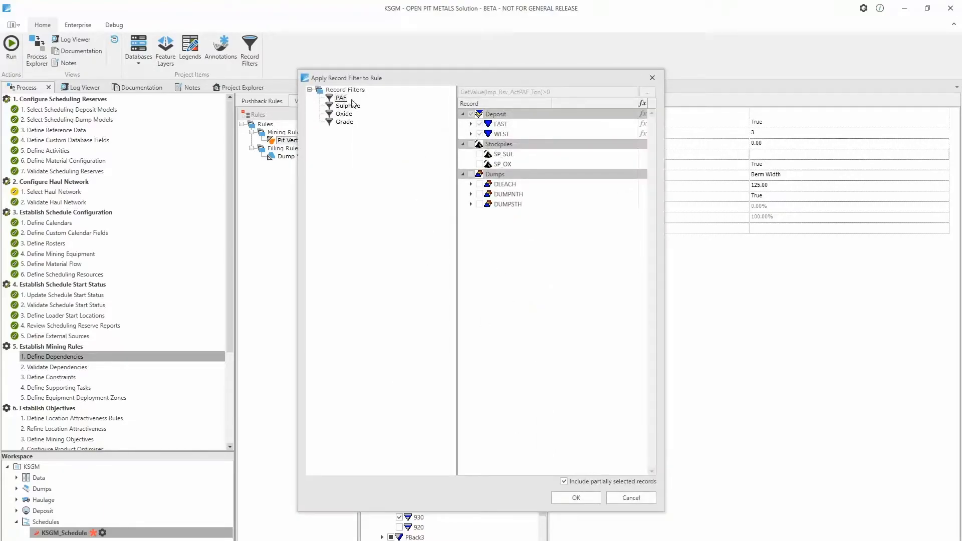
click(341, 97)
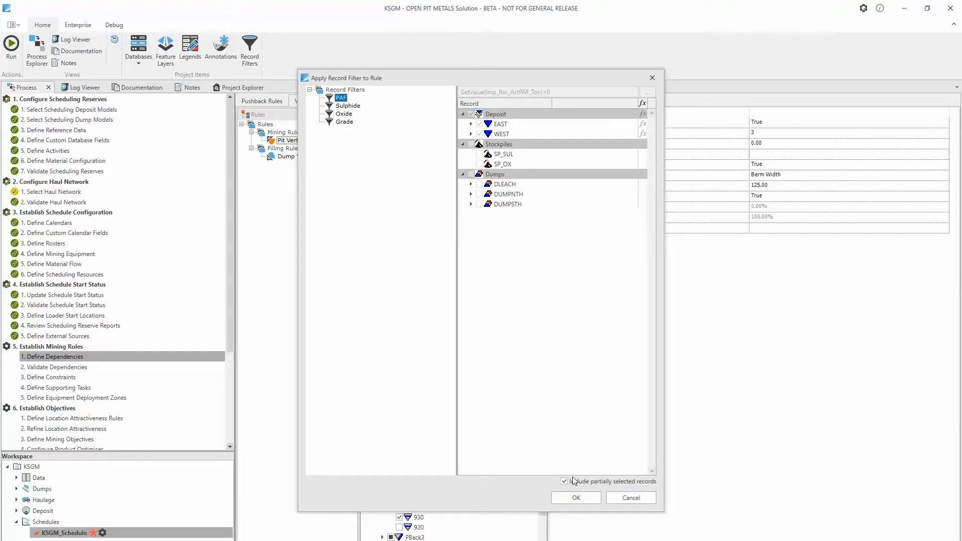
click(564, 481)
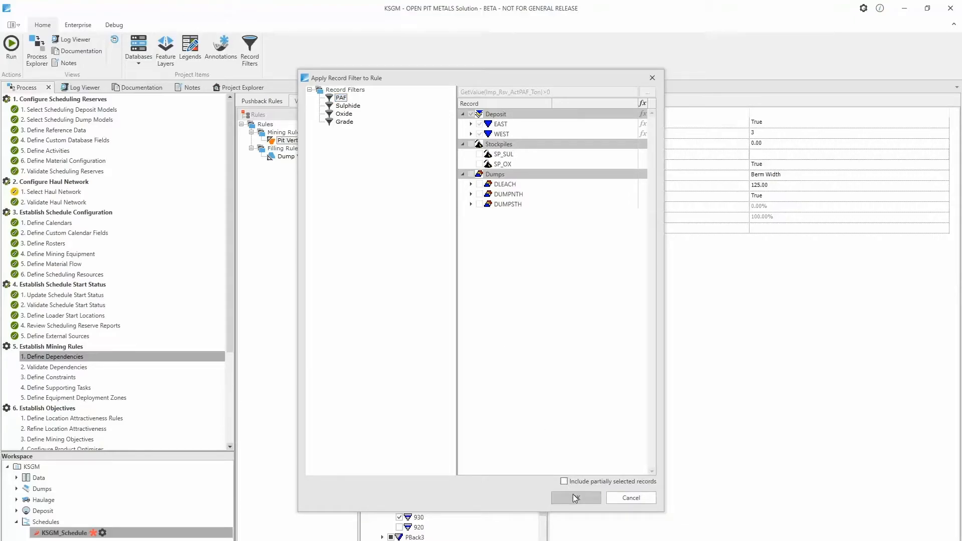
click(575, 497)
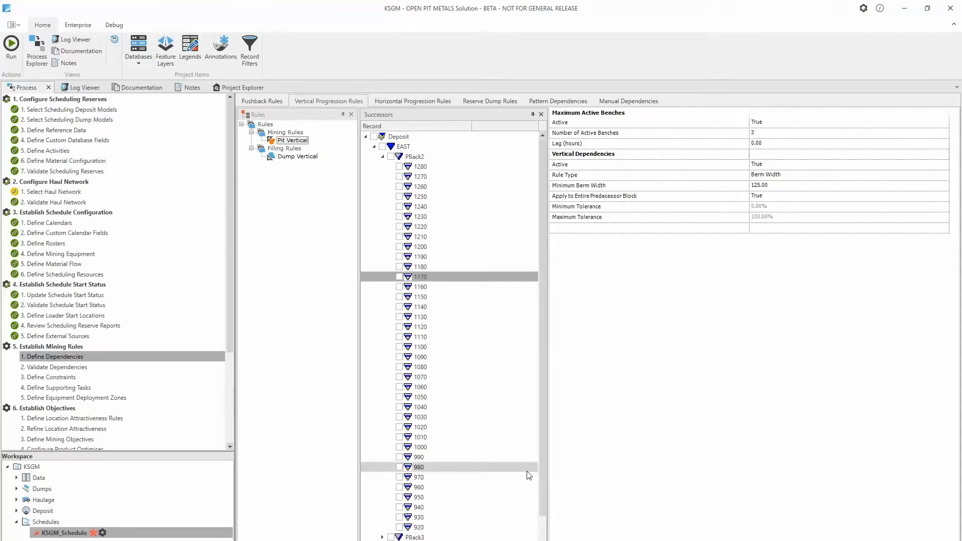
From bench 1100, reapply PAF including partially selected records, checking benches 1170–920
click(421, 457)
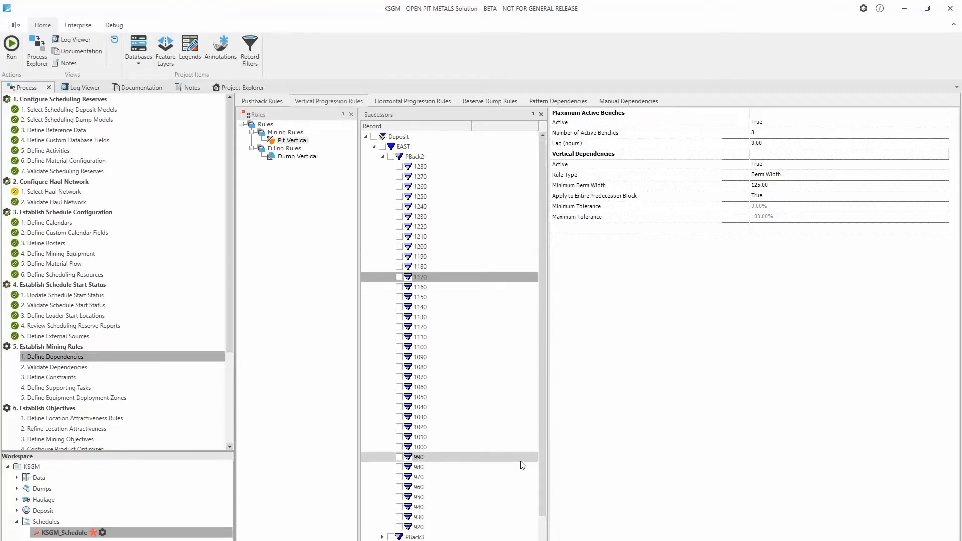
click(421, 347)
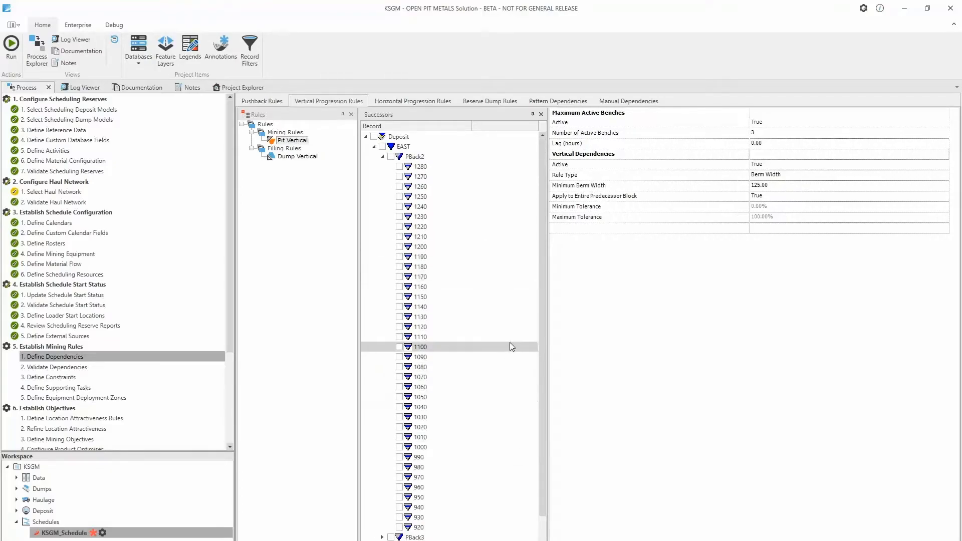
right_click(421, 347)
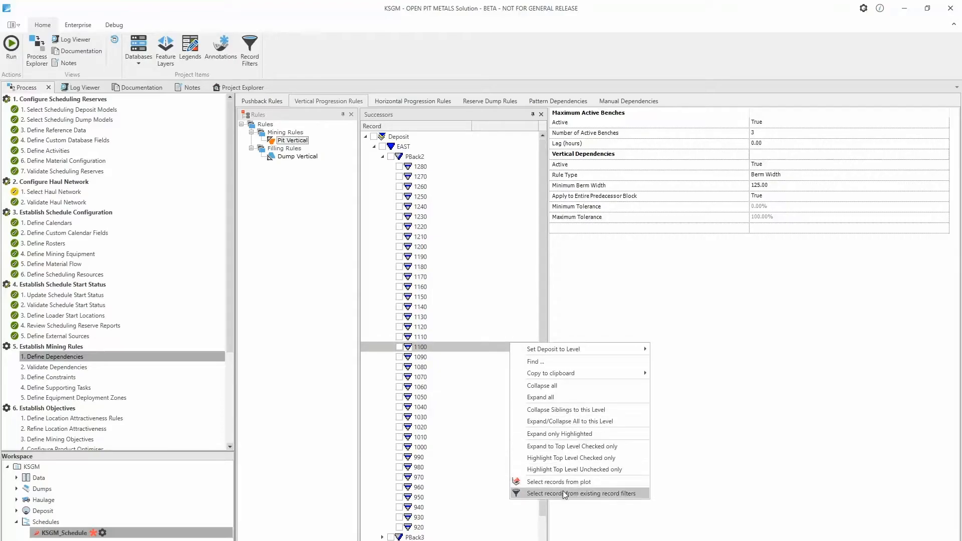
click(574, 494)
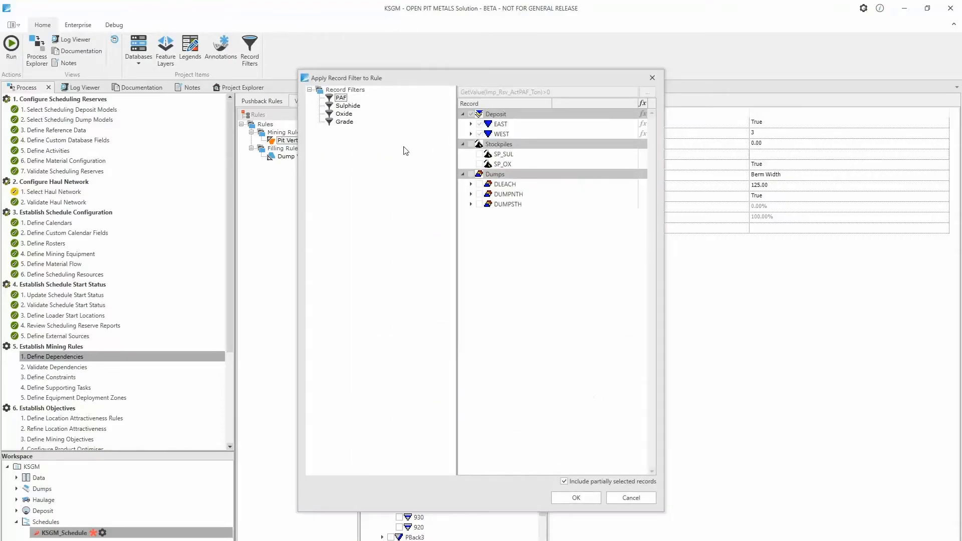
click(342, 97)
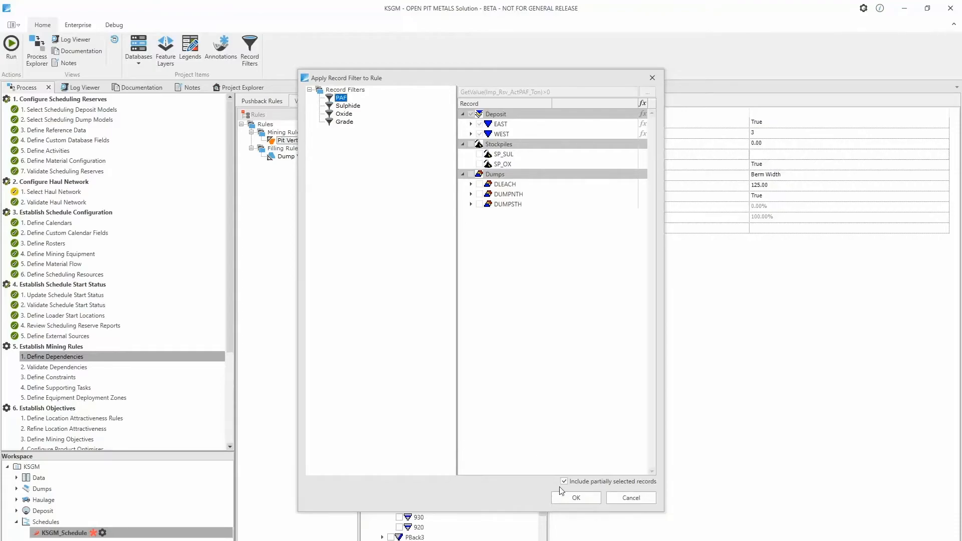
click(576, 498)
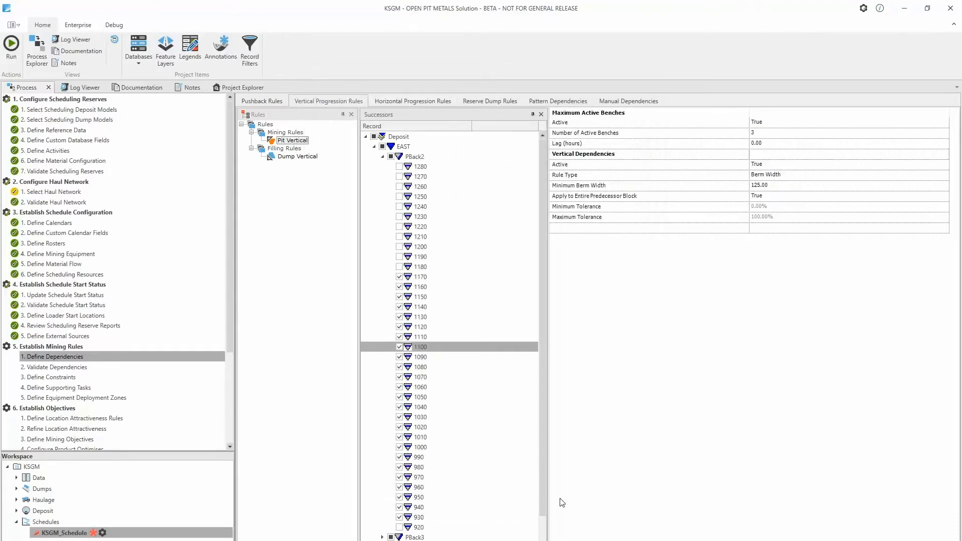